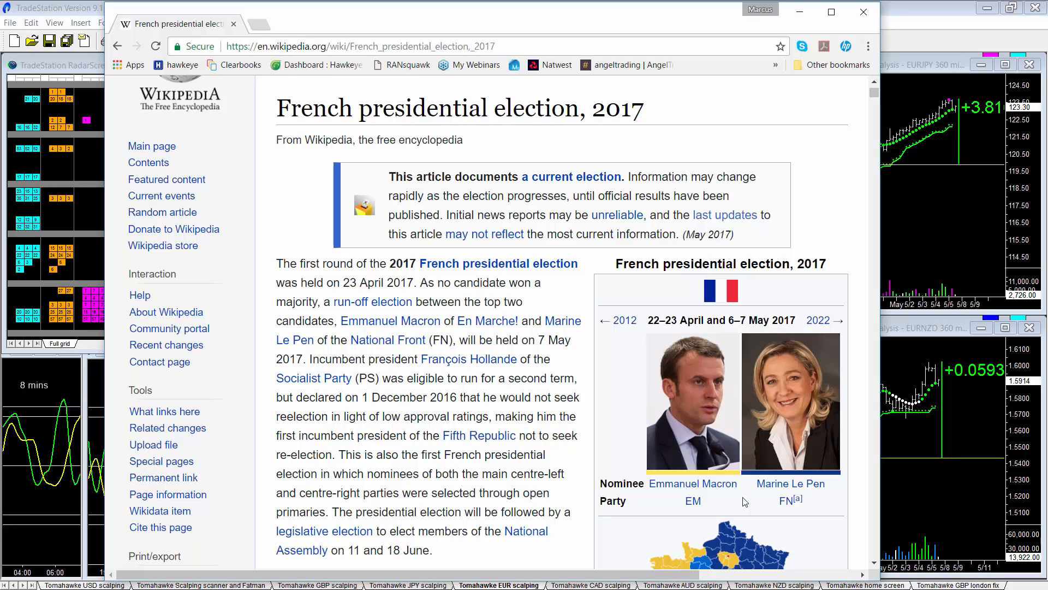
{"action": "mouse_move", "coordinate": [799, 480]}
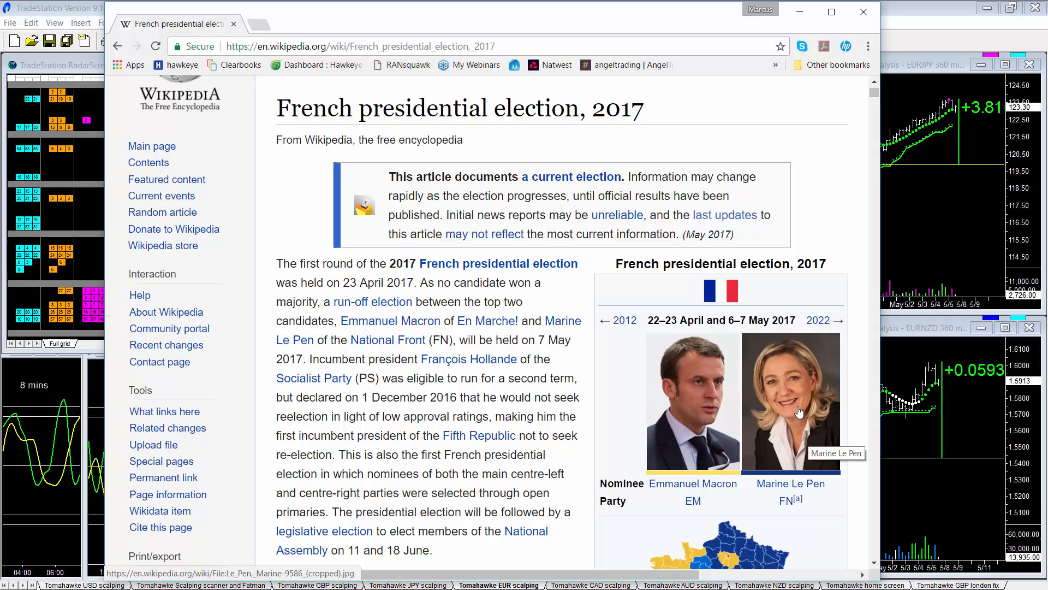
{"action": "mouse_move", "coordinate": [892, 19]}
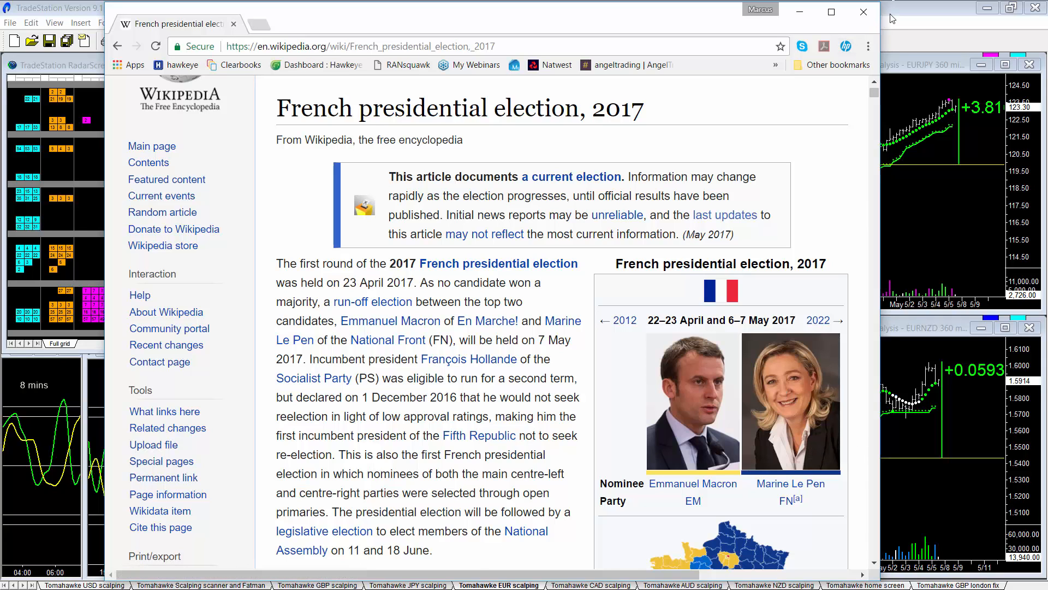
Step: Minimise Chrome to reveal the 'Tomahawke EUR scalping' workspace with six 360-minute EUR charts
{"action": "left_click", "coordinate": [862, 12]}
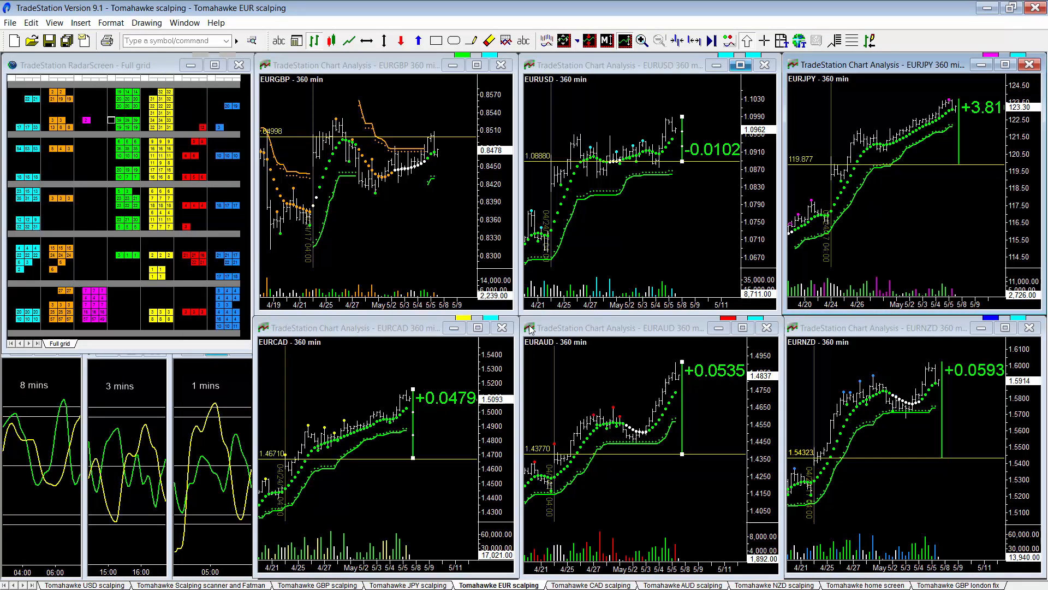
{"action": "mouse_move", "coordinate": [315, 85]}
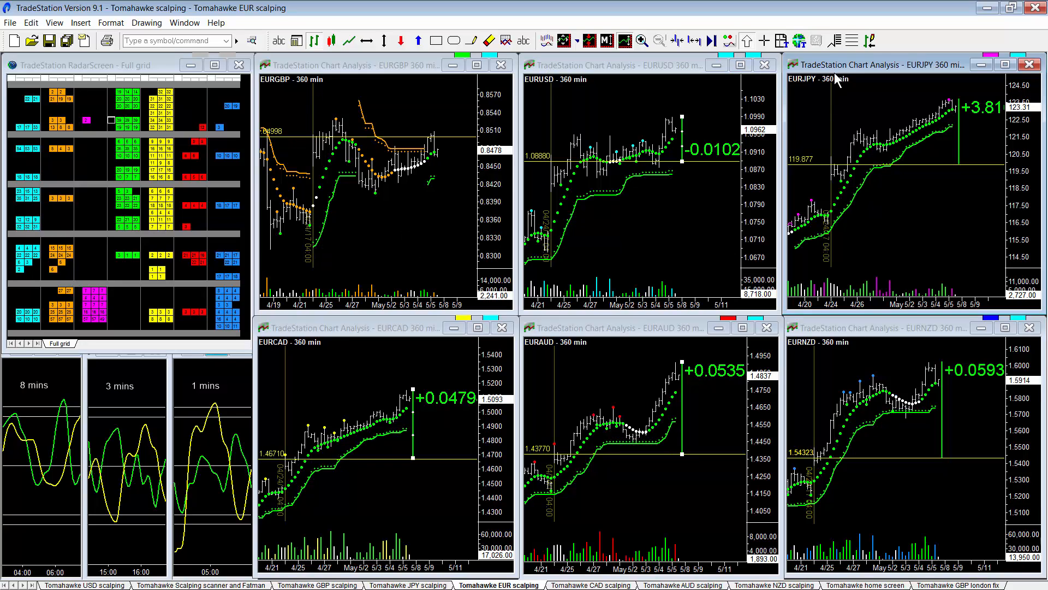
{"action": "mouse_move", "coordinate": [522, 229]}
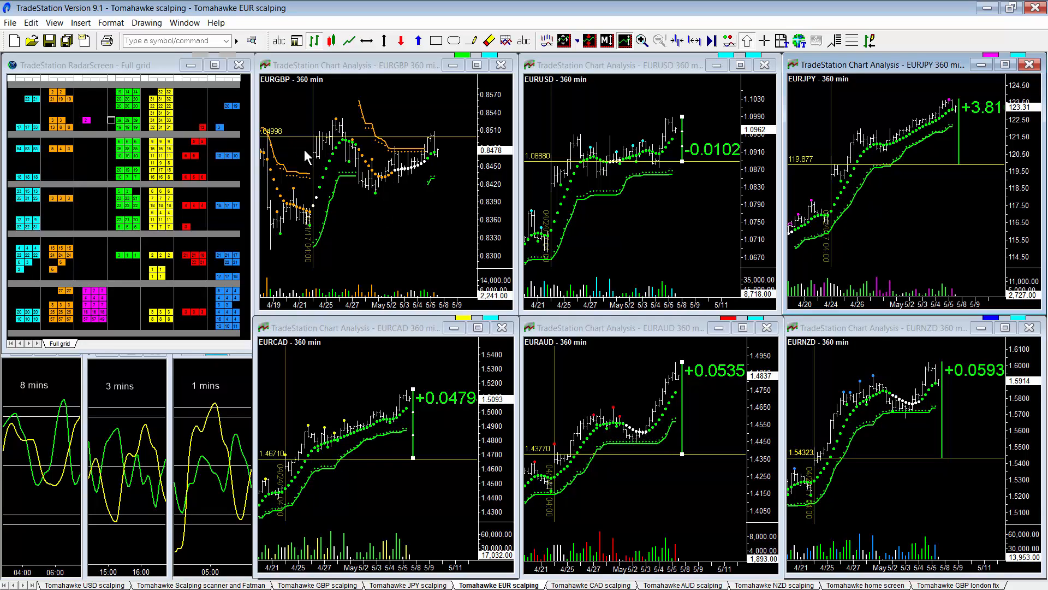
{"action": "mouse_move", "coordinate": [325, 475]}
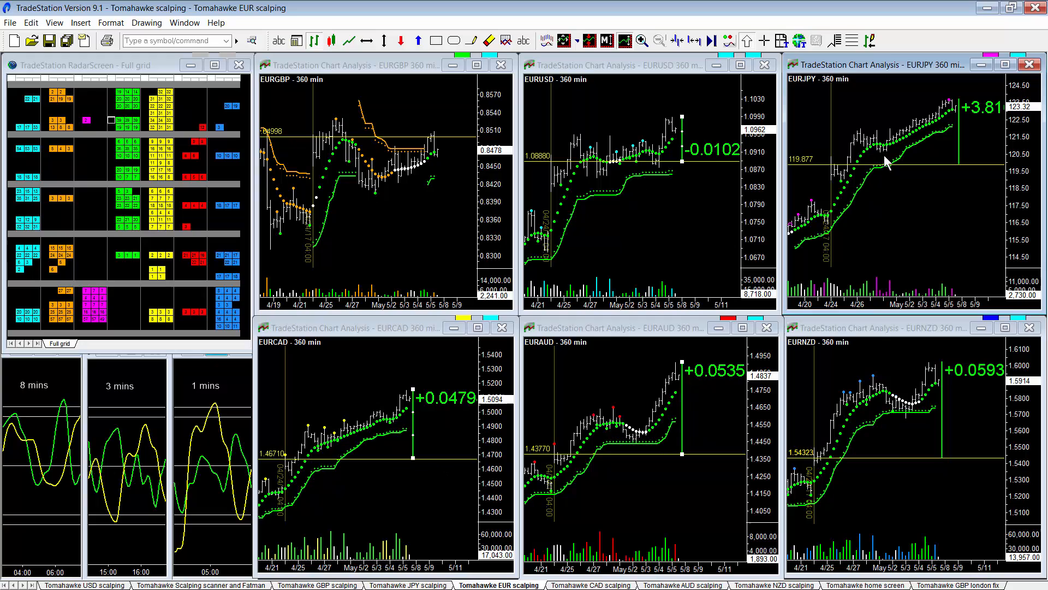
{"action": "mouse_move", "coordinate": [406, 177]}
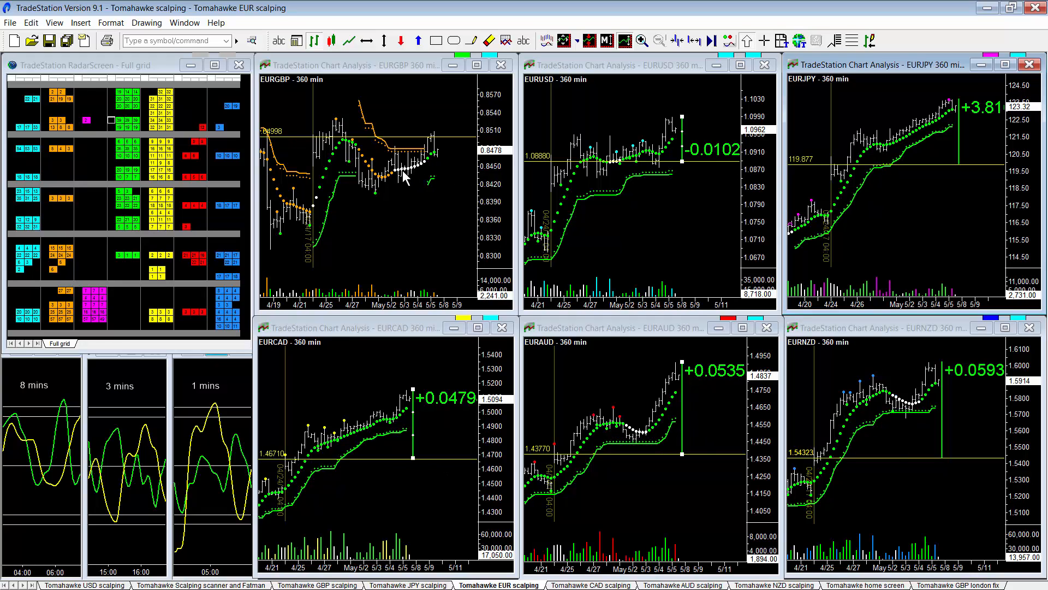
{"action": "mouse_move", "coordinate": [276, 96]}
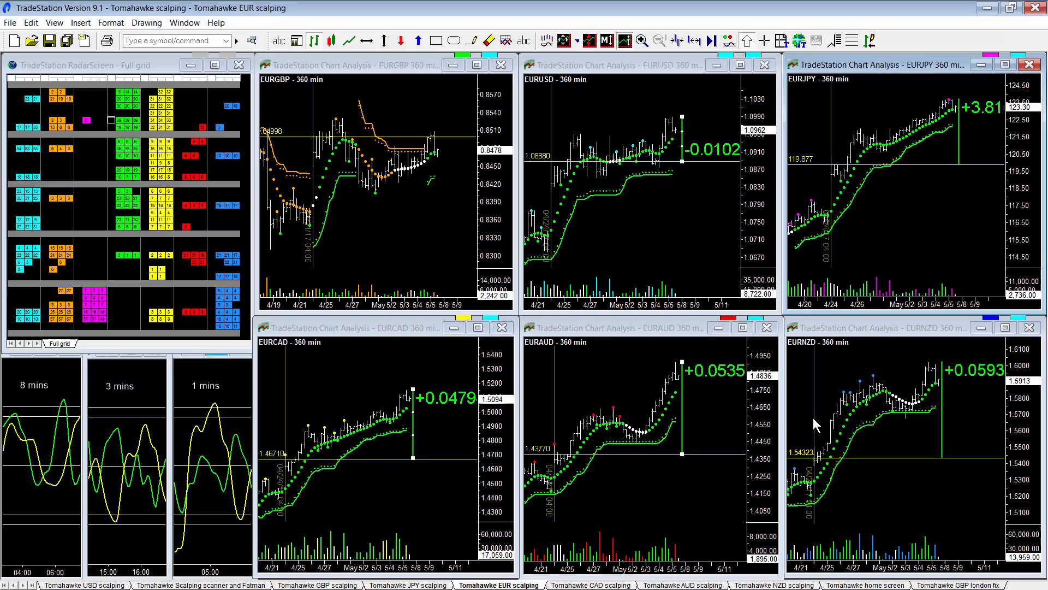
{"action": "mouse_move", "coordinate": [735, 166]}
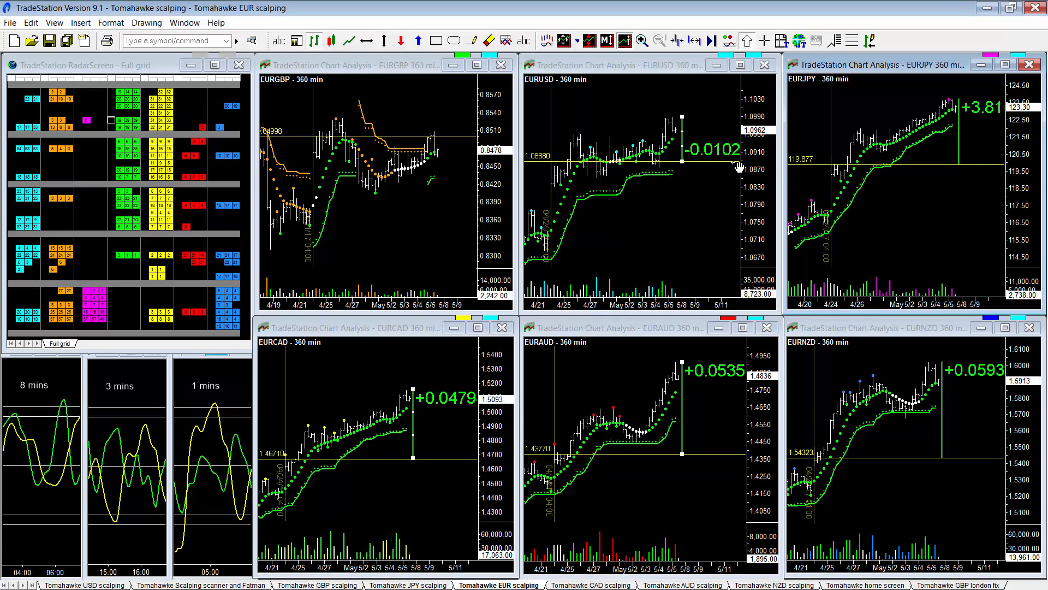
{"action": "mouse_move", "coordinate": [559, 90]}
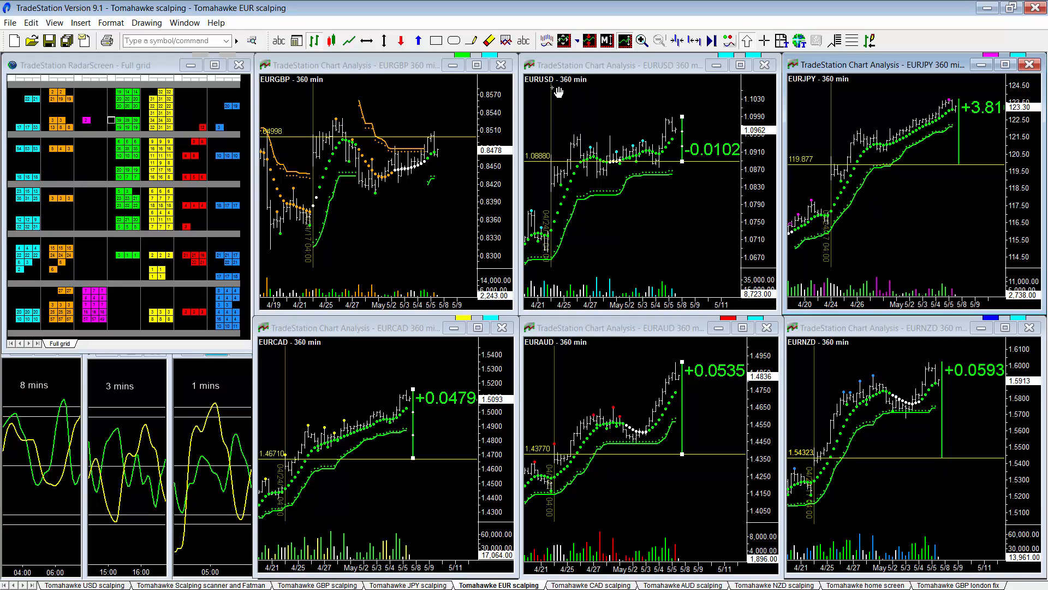
{"action": "mouse_move", "coordinate": [557, 168]}
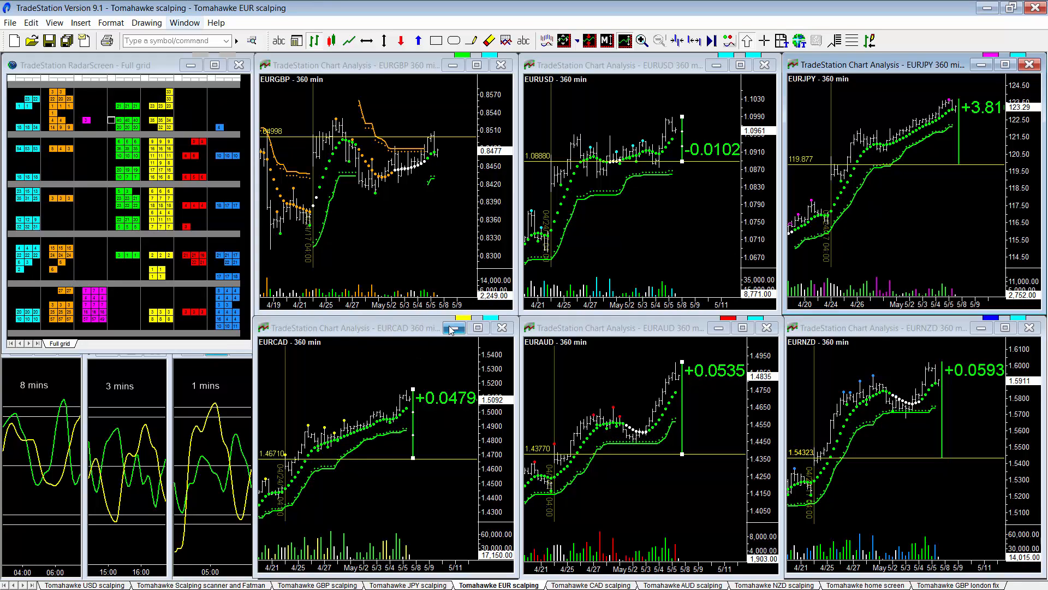
{"action": "mouse_move", "coordinate": [454, 328]}
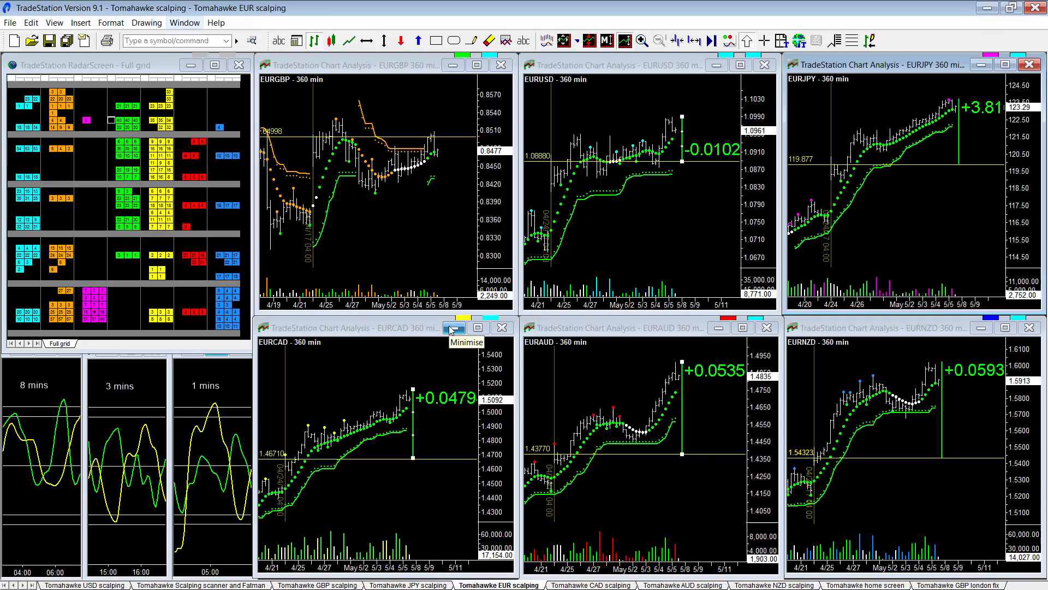
{"action": "mouse_move", "coordinate": [374, 447]}
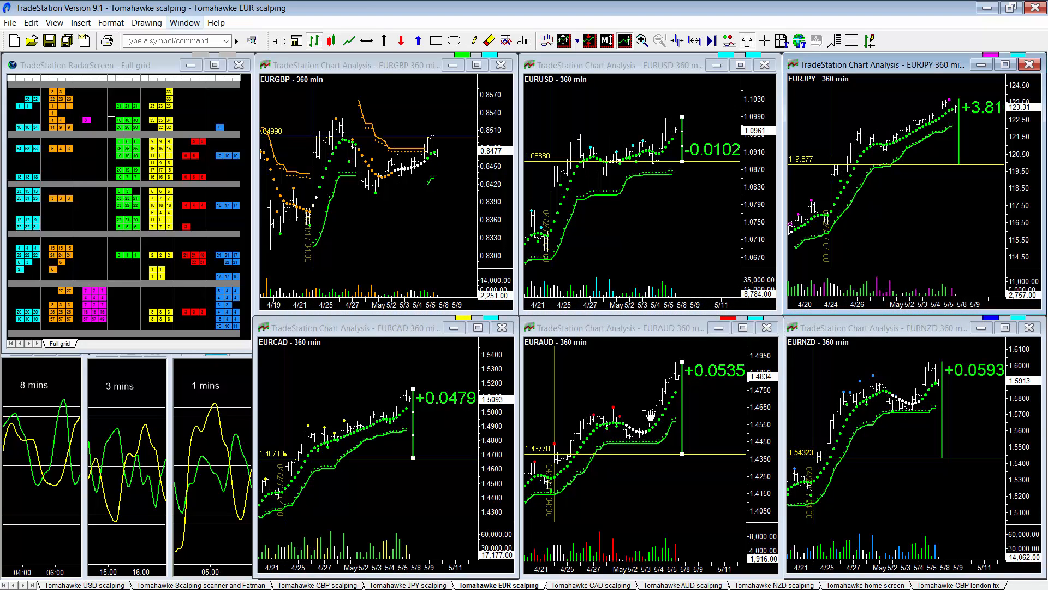
{"action": "mouse_move", "coordinate": [531, 428]}
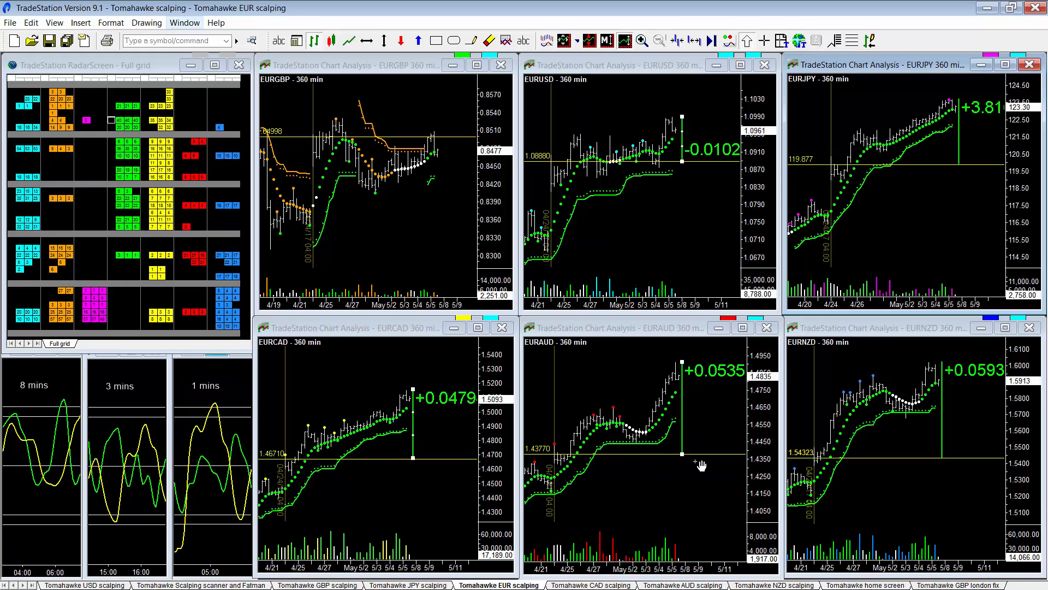
{"action": "mouse_move", "coordinate": [837, 178]}
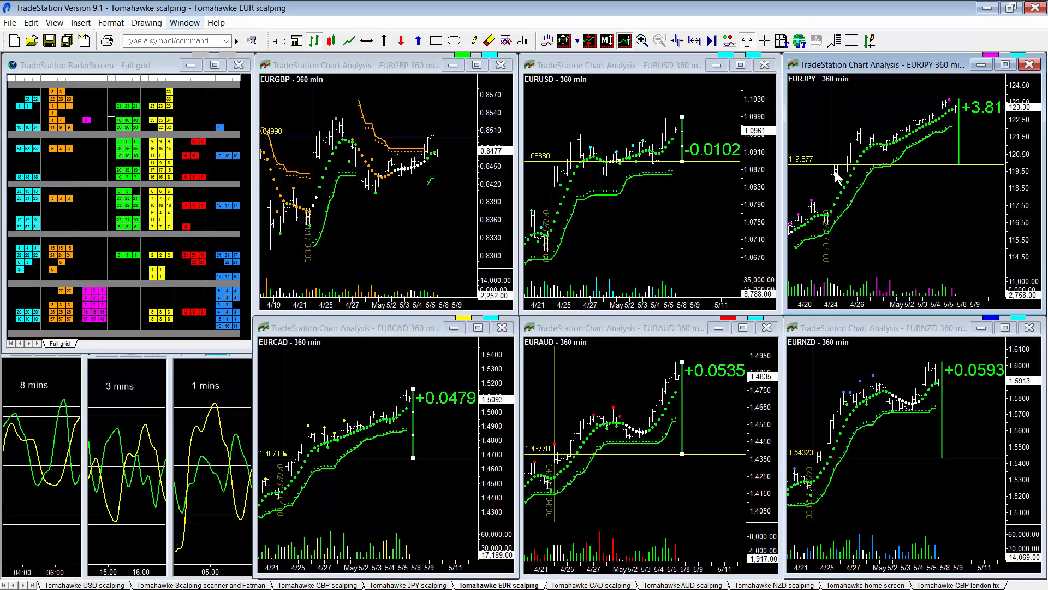
{"action": "mouse_move", "coordinate": [821, 208]}
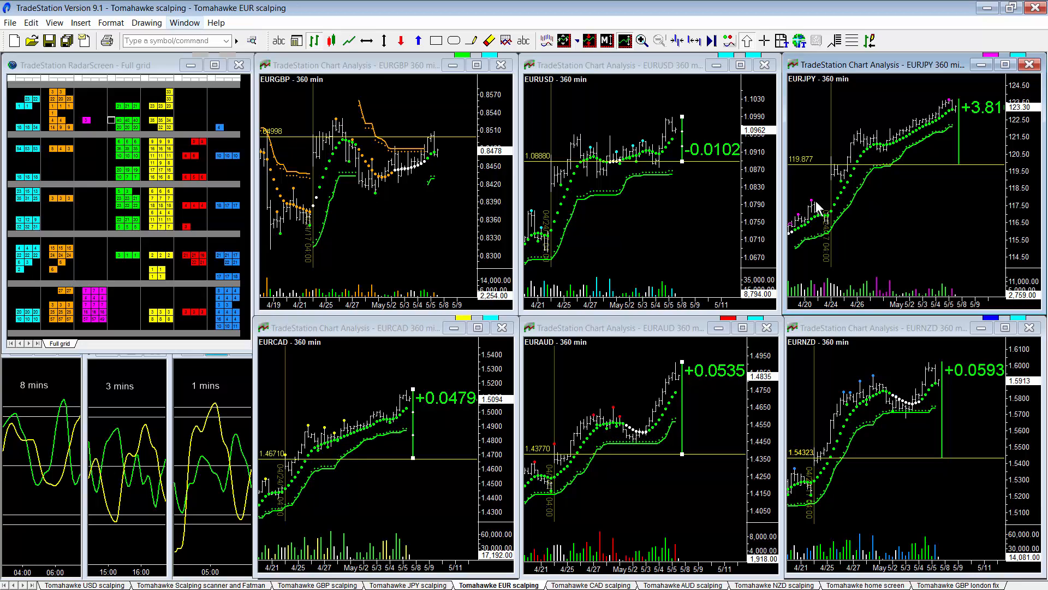
{"action": "mouse_move", "coordinate": [401, 473]}
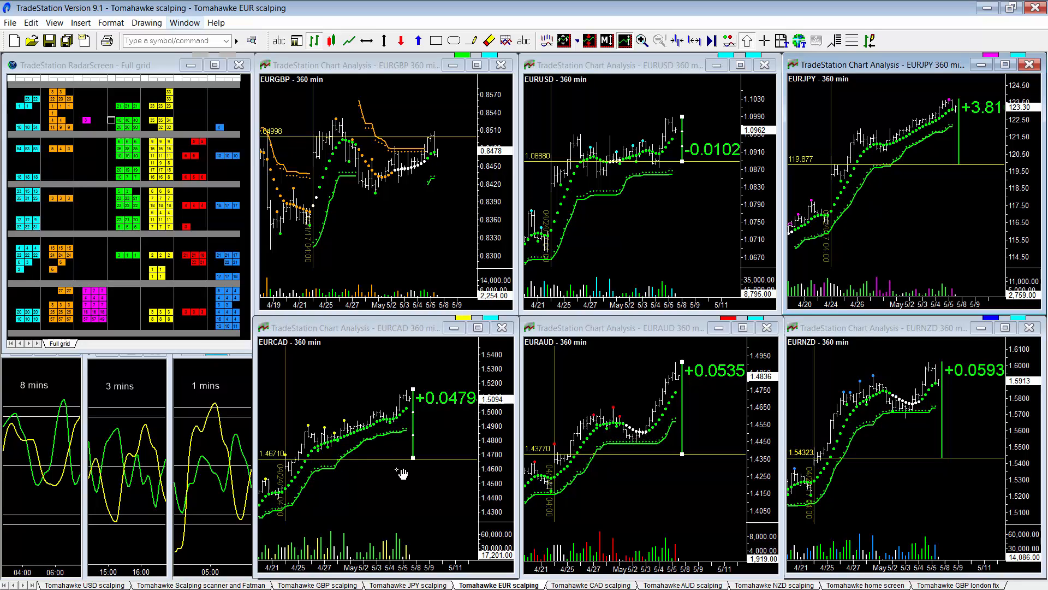
{"action": "mouse_move", "coordinate": [403, 435]}
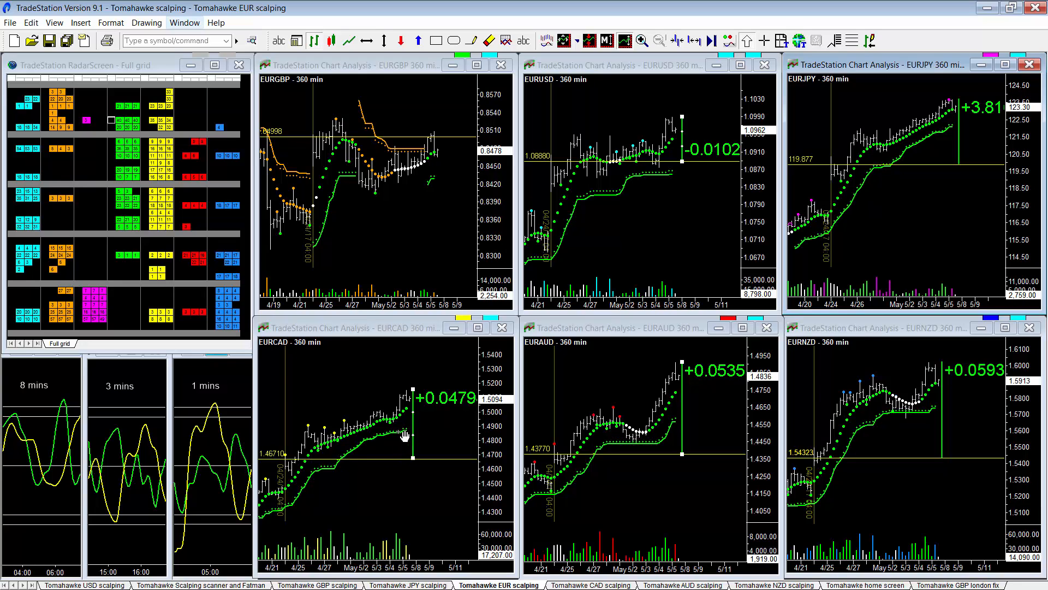